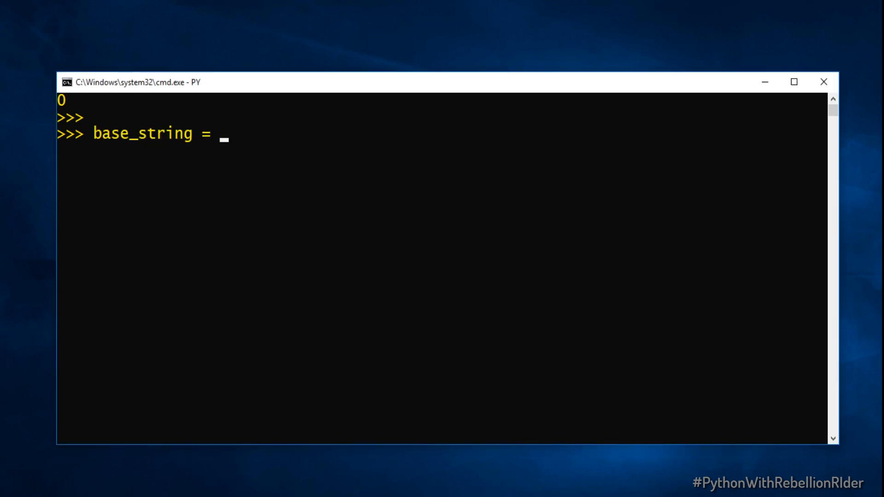
Assign 'I am learning Python from RebellionRider.com' to base_string and run it
text('I am learning P)
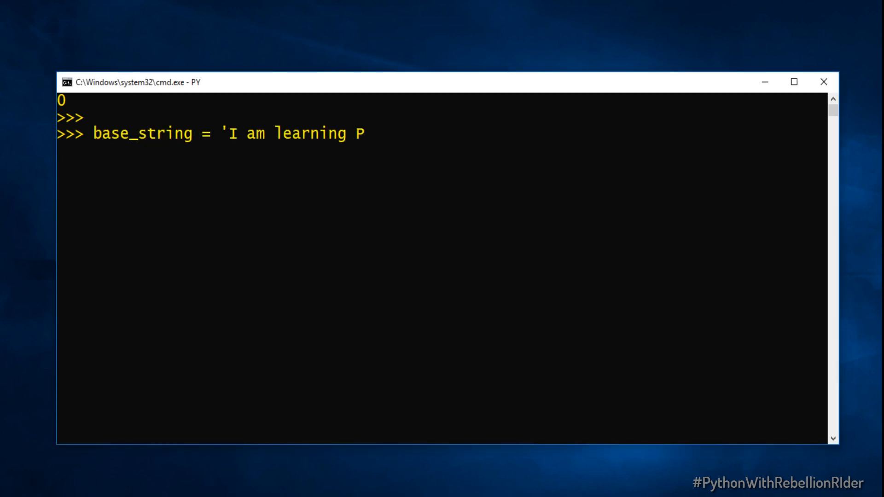
text(ython from RebellionRider.)
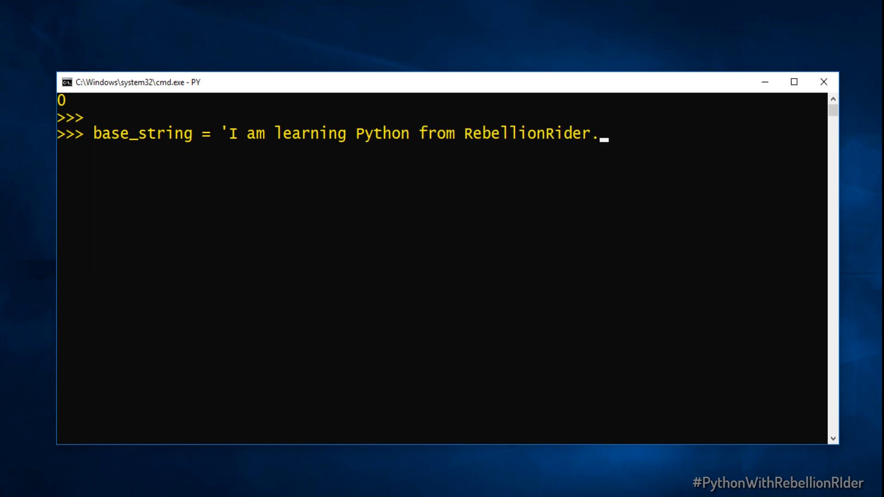
text(com')
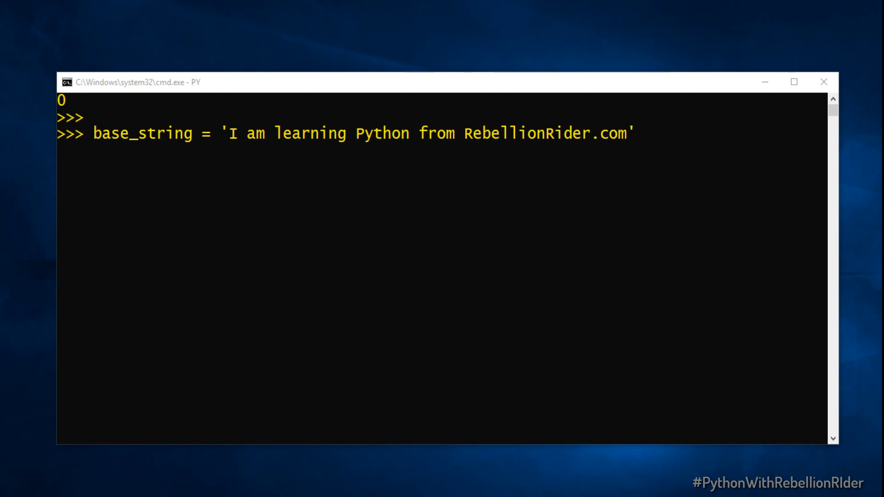
key(enter)
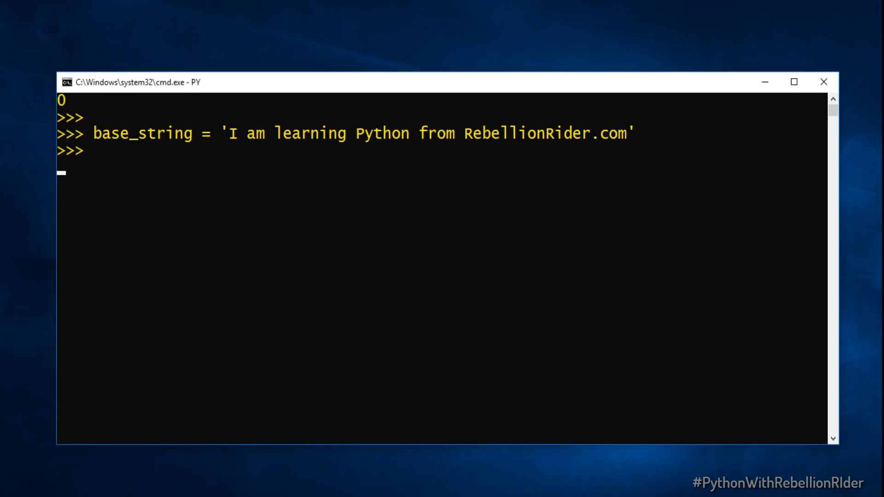
Run base_string.startswith('Python') and get False
text(base_string.s)
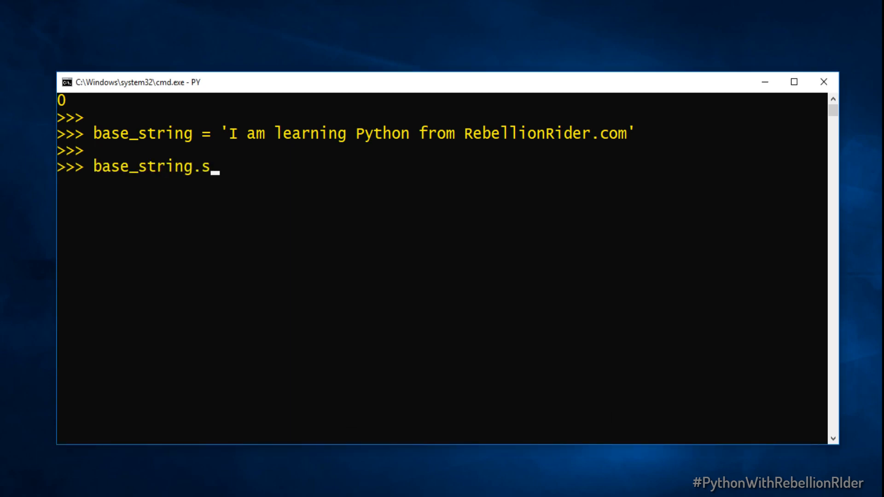
text(tartswith('Python)
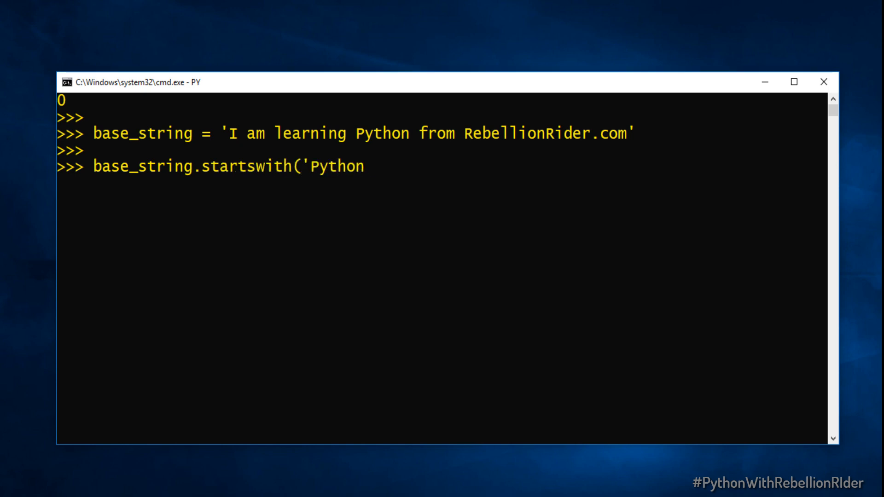
text('))
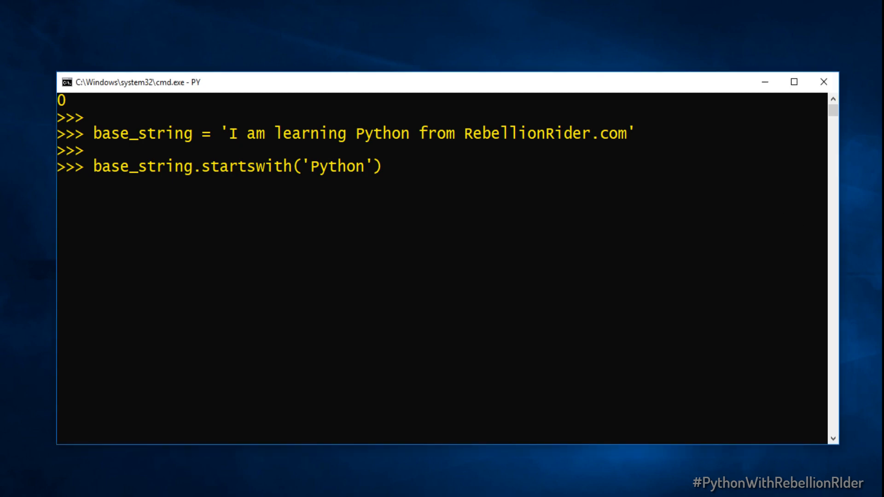
key(Enter)
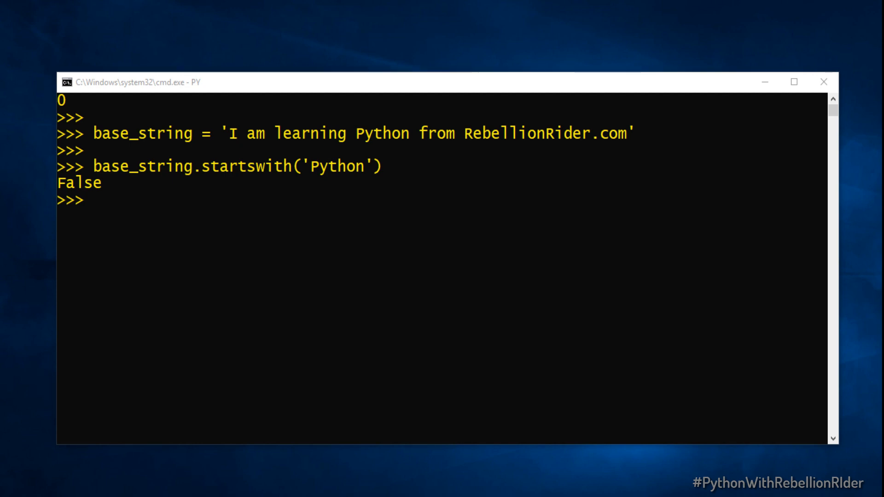
Run base_string.startswith('Python', 14) to get True from start index 14
text(base_string.starts)
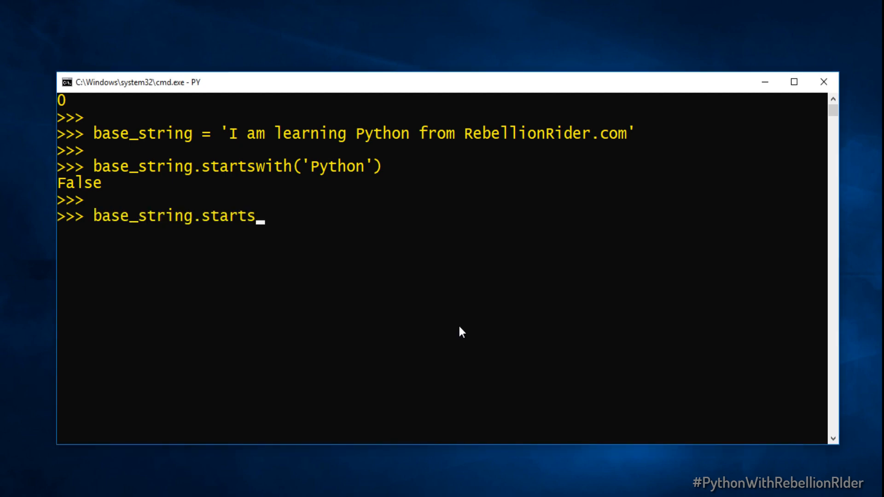
text(with('Python',)
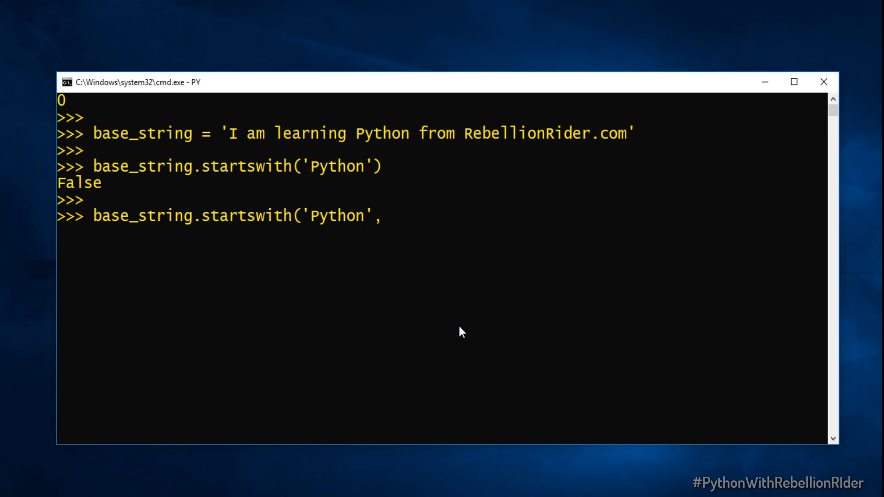
text(14))
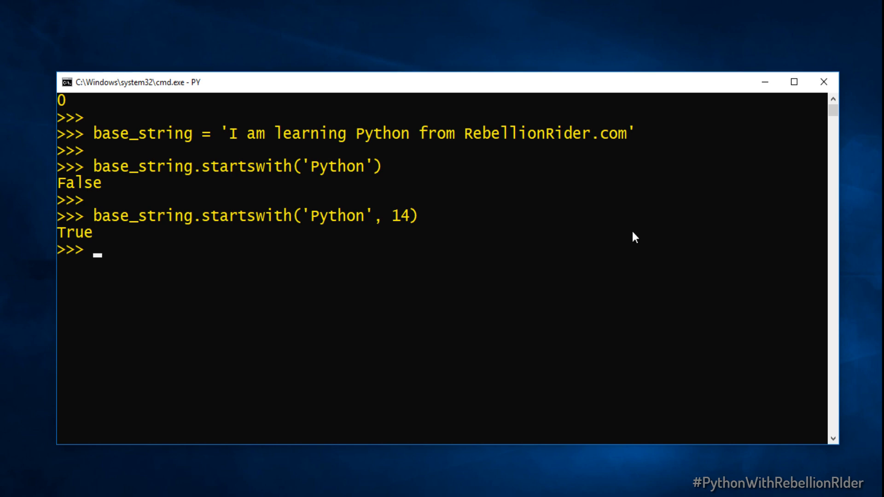
Enter base_string.startswith('Python', 14, 18) with start 14 and end 18, not yet run
text(base_string.star)
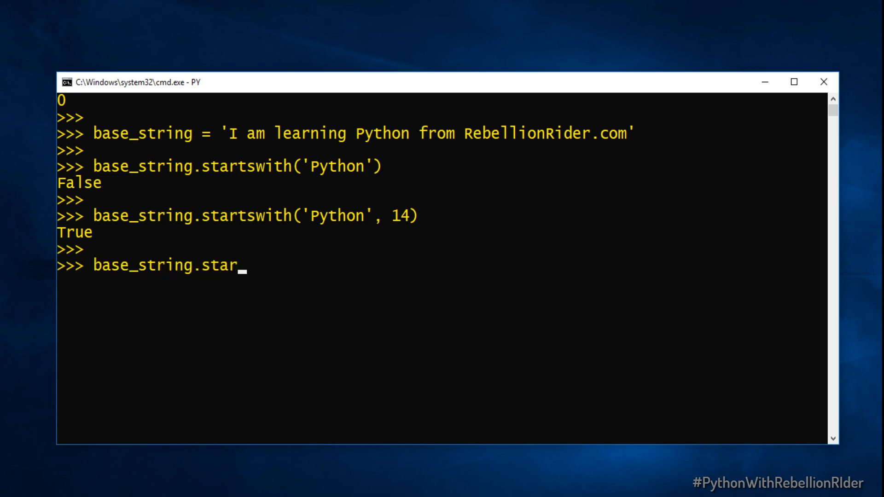
text(tswith('Python')
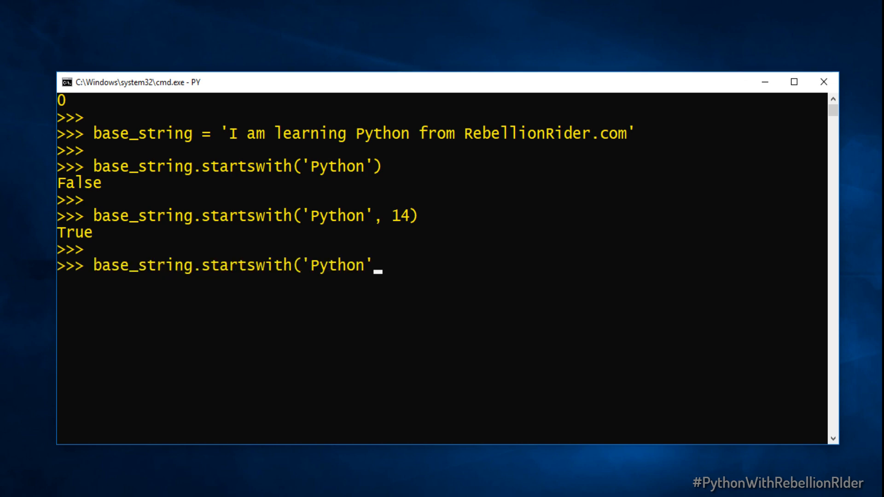
text(, 14, 18))
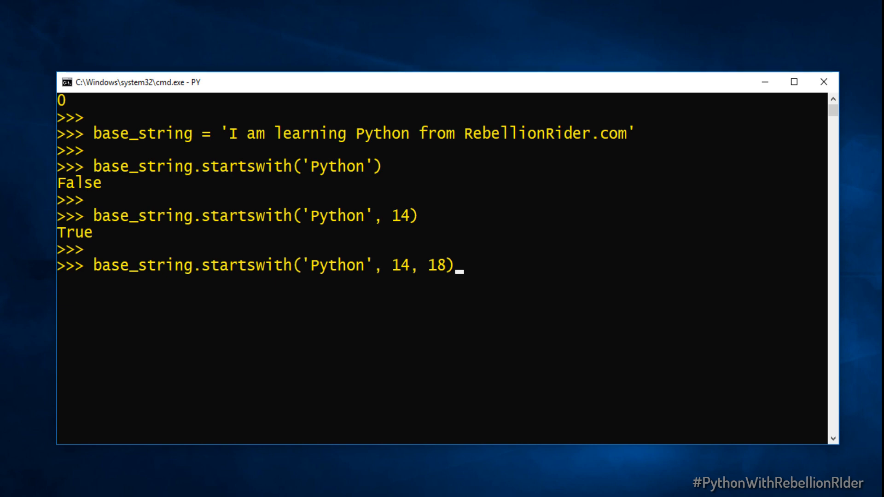